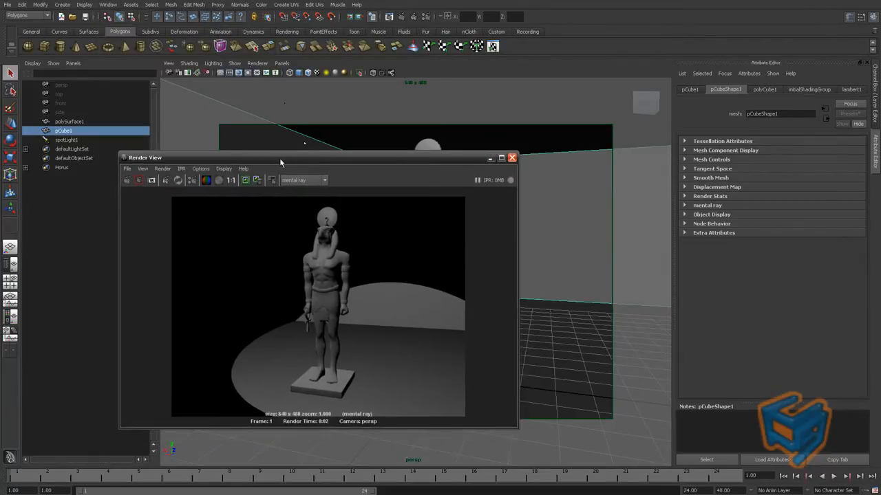
# Enable Emit Photons on spotLight1 and Global Illumination, then re-render the statue.
pyautogui.click(66, 140)
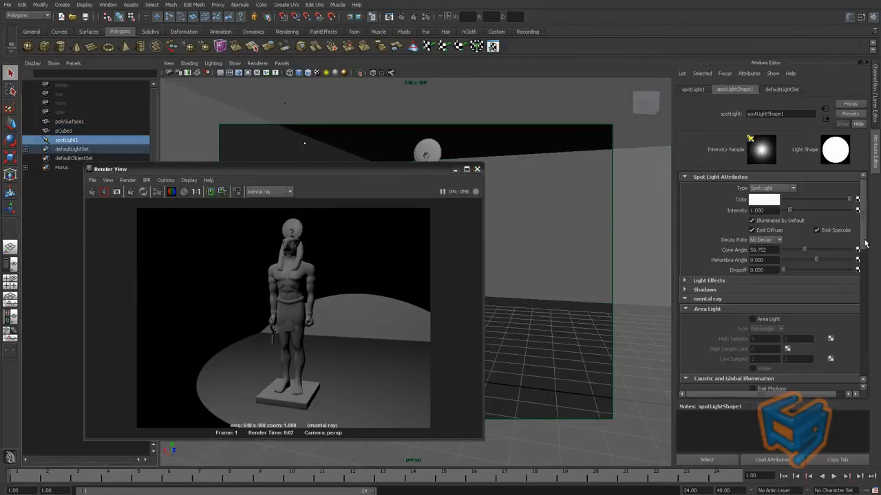
pyautogui.scroll(-3)
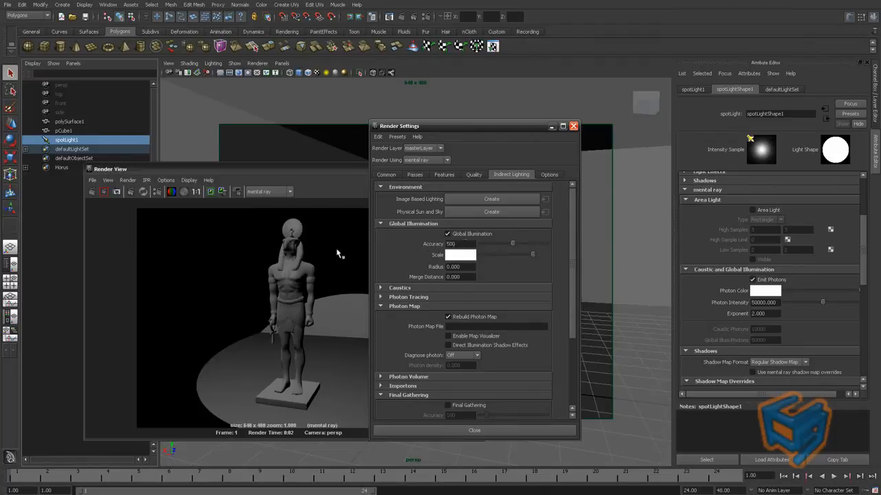
pyautogui.click(474, 430)
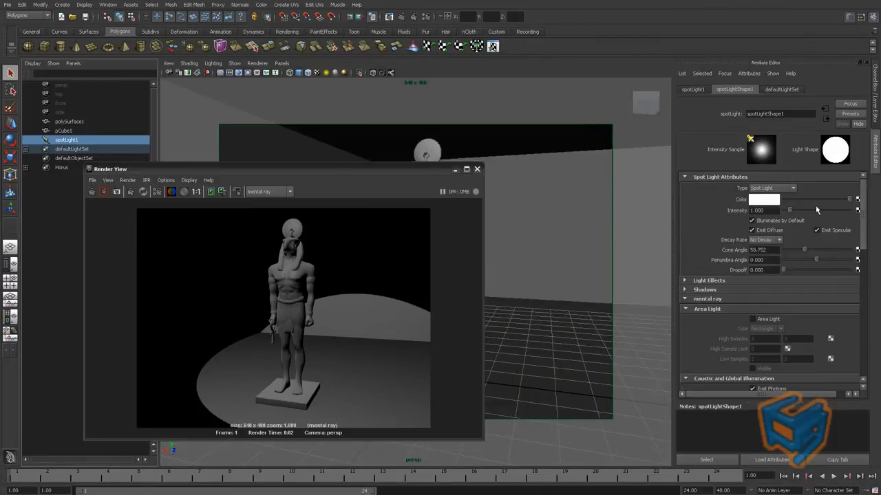
pyautogui.click(757, 210)
pyautogui.write('0.000')
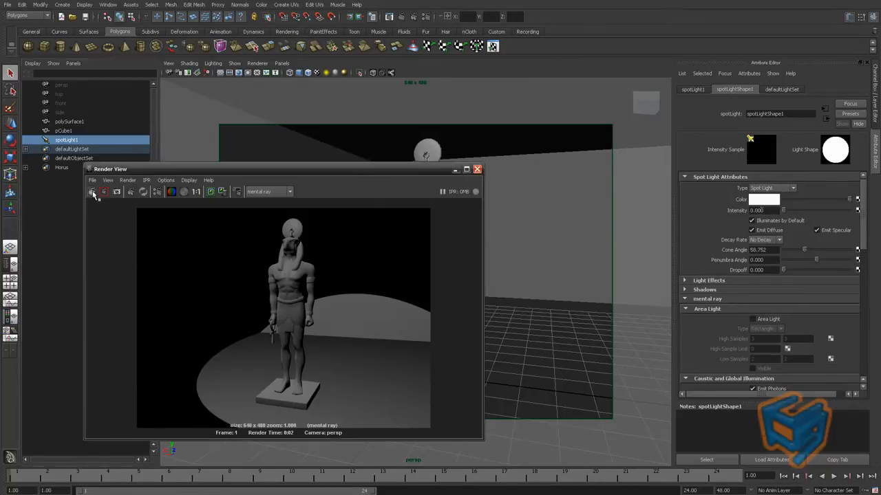
pyautogui.click(91, 191)
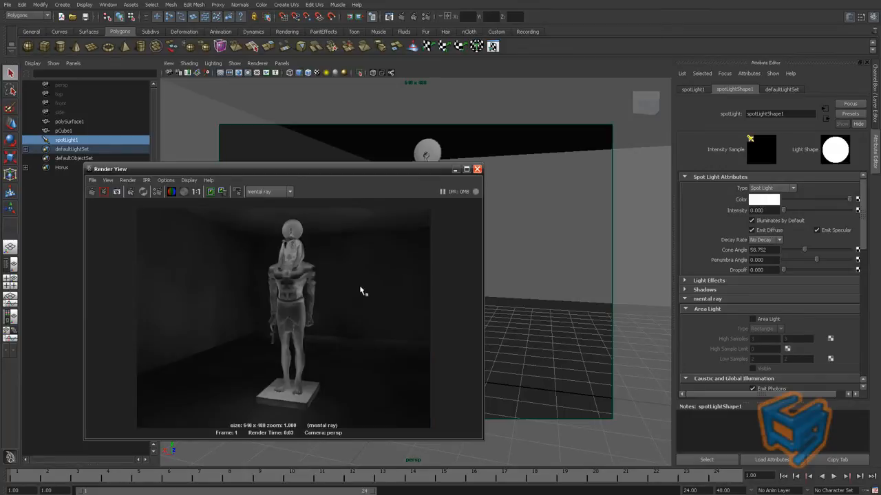
pyautogui.moveTo(245, 347)
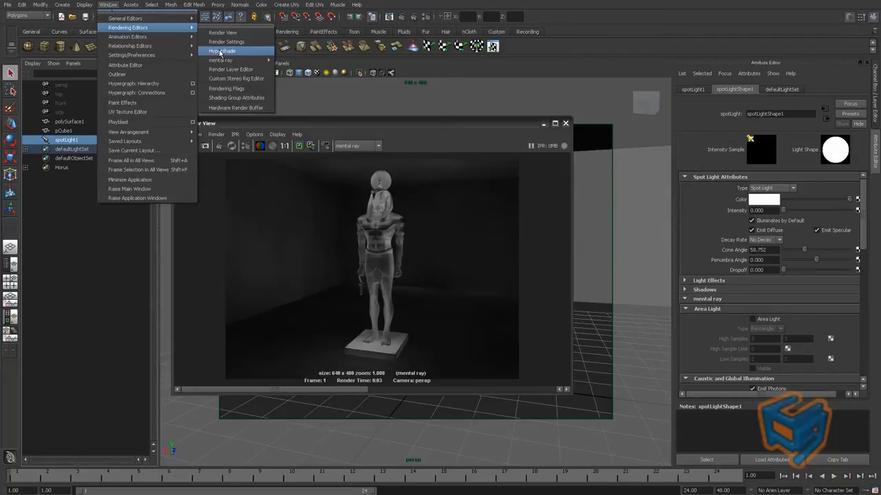
# Create mia_photometric_light in Hypershade, assign it as spotLight1's Light Shader, and render.
pyautogui.click(223, 50)
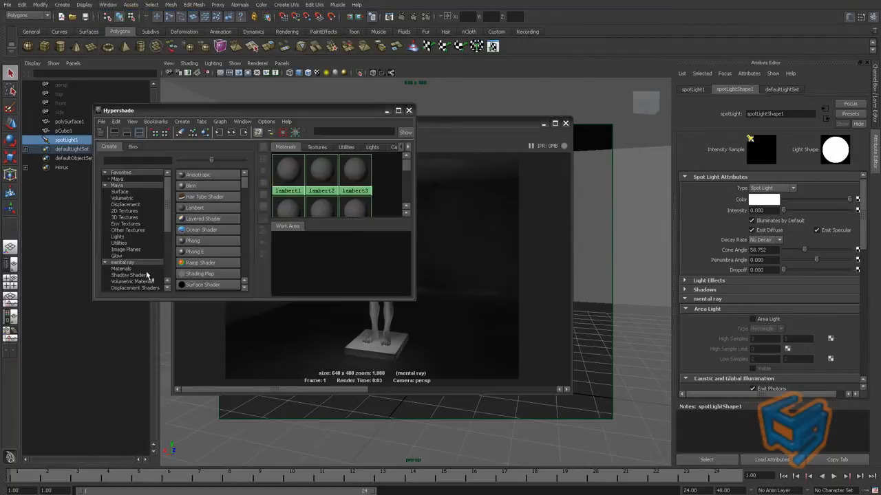
pyautogui.click(130, 275)
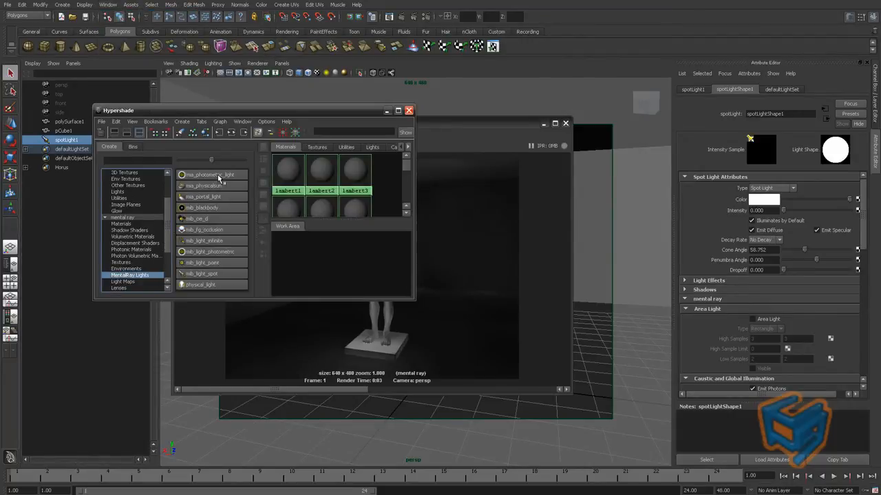
pyautogui.click(212, 173)
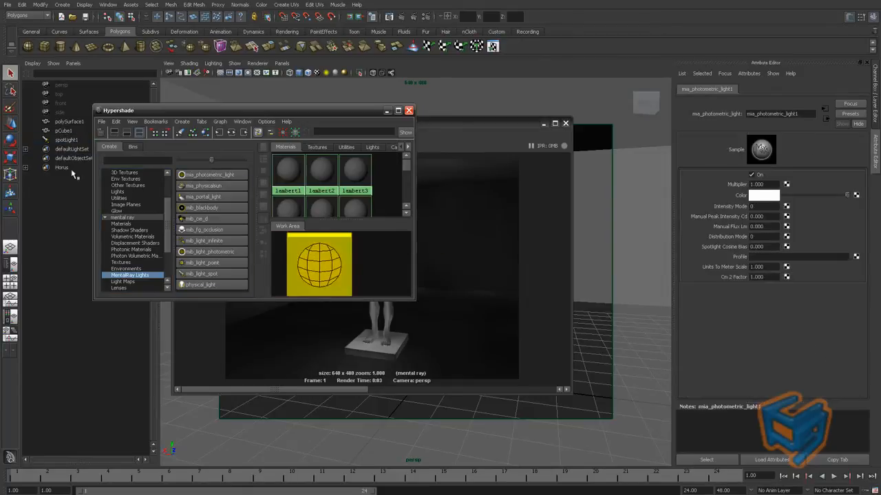
pyautogui.click(66, 140)
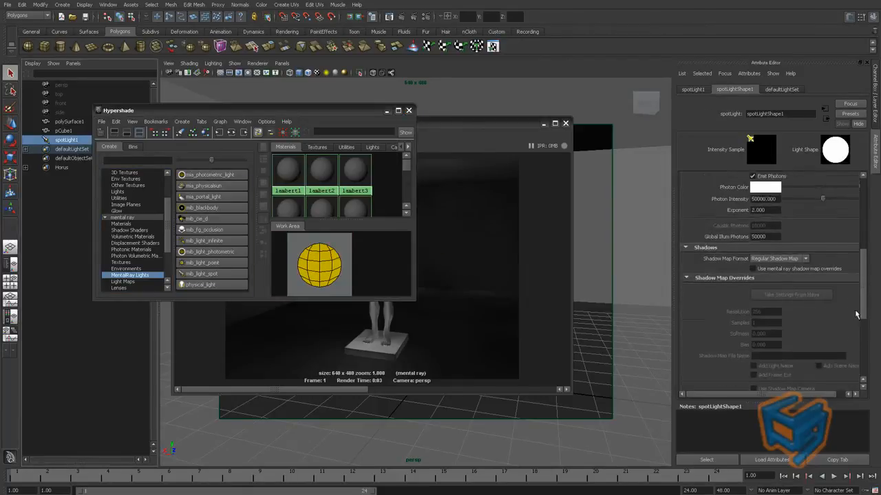
pyautogui.scroll(-3)
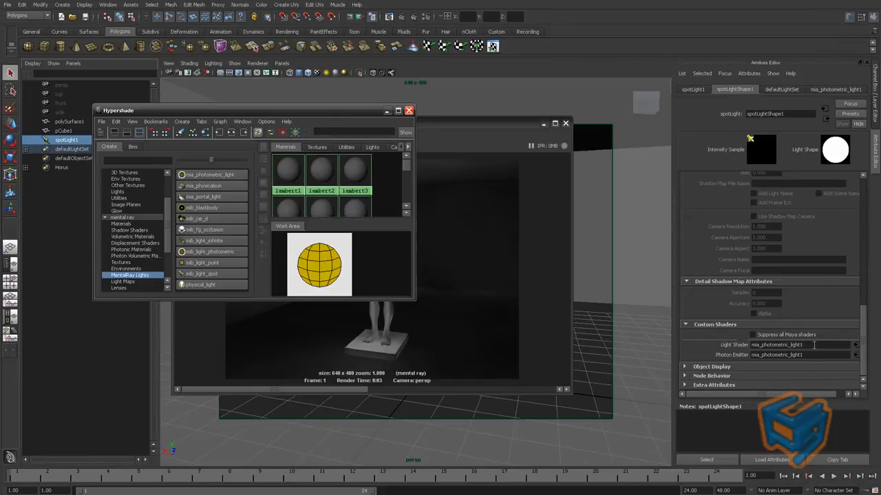
pyautogui.click(835, 88)
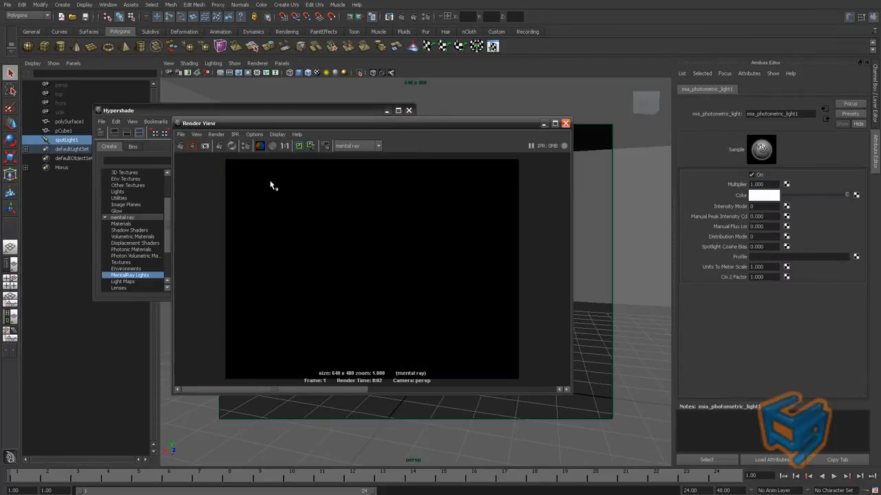
pyautogui.moveTo(555, 357)
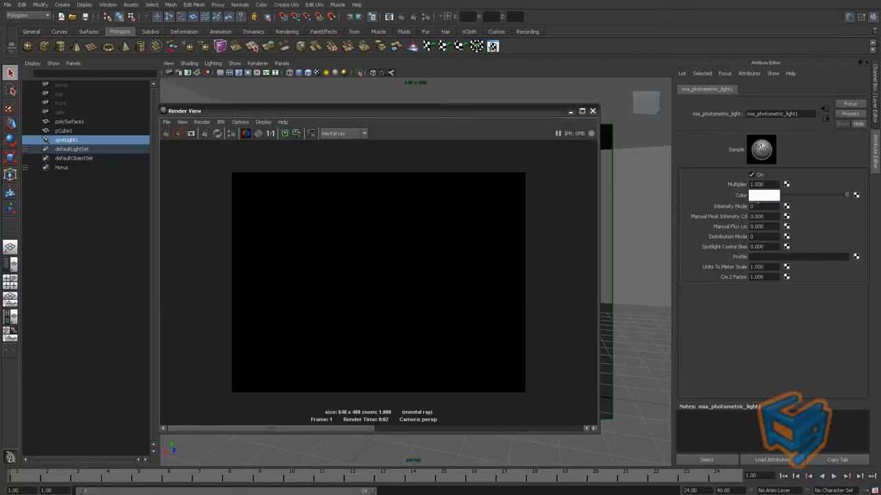
pyautogui.moveTo(747, 223)
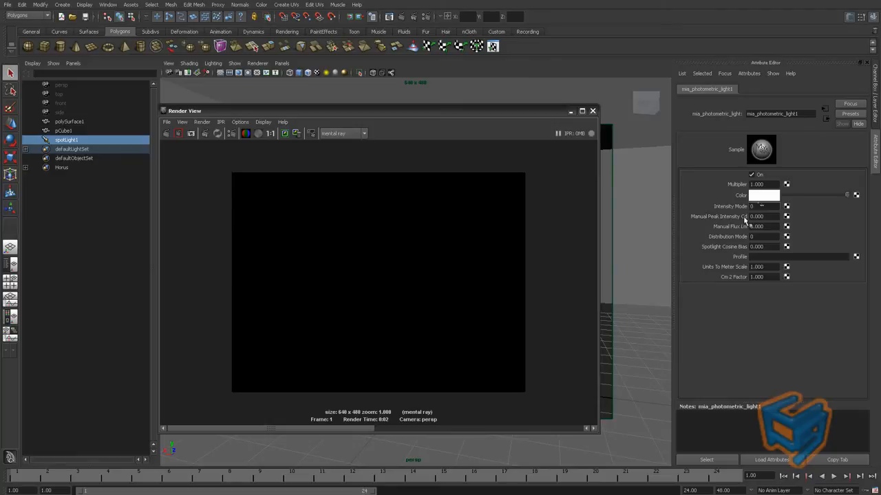
pyautogui.moveTo(713, 223)
pyautogui.write('10.000')
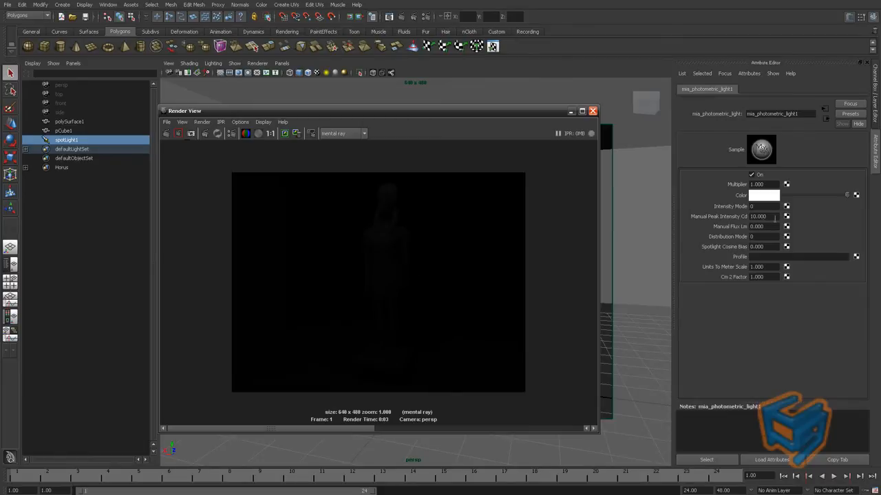
pyautogui.moveTo(366, 203)
pyautogui.write('100.000')
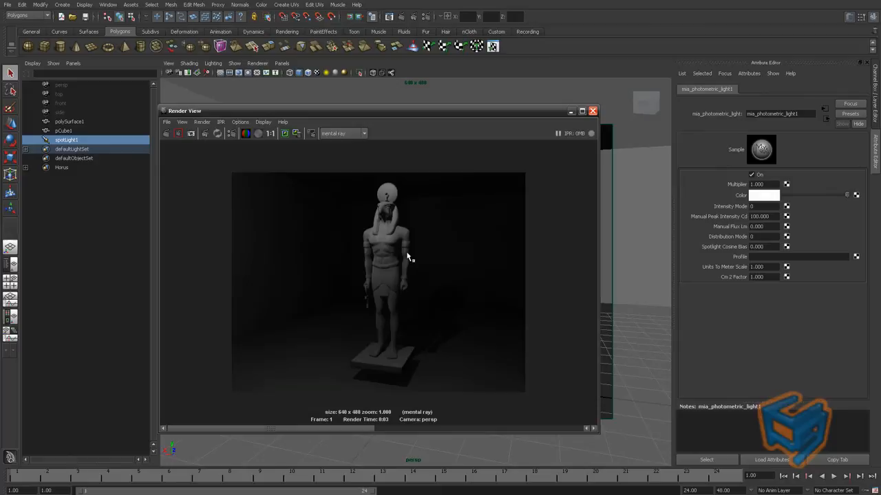
pyautogui.moveTo(294, 187)
pyautogui.write('2.000')
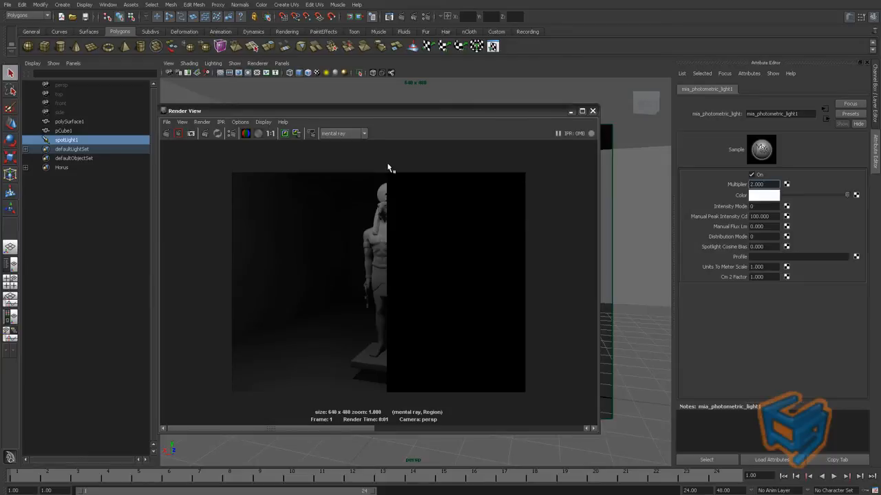
# Region-render the statue, then graph mia_photometric_light1's network in Hypershade.
pyautogui.moveTo(391, 167); pyautogui.dragTo(529, 391)
pyautogui.write('1.000')
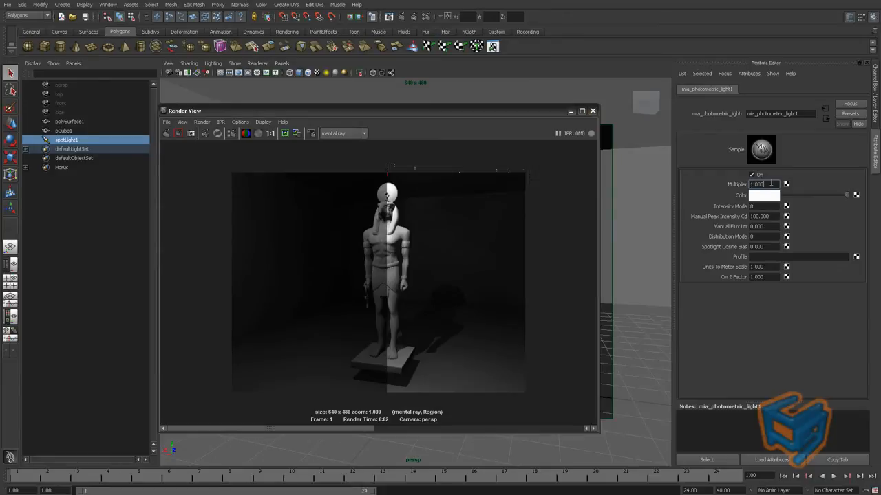
pyautogui.click(763, 195)
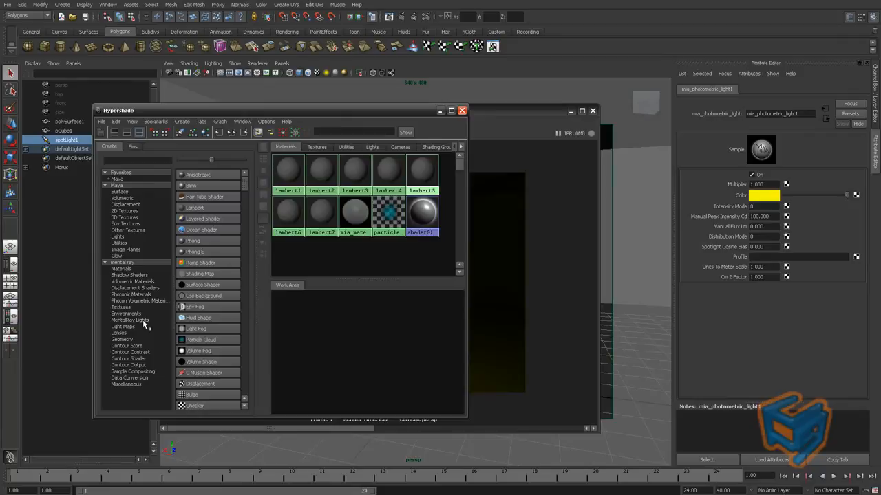
pyautogui.click(129, 319)
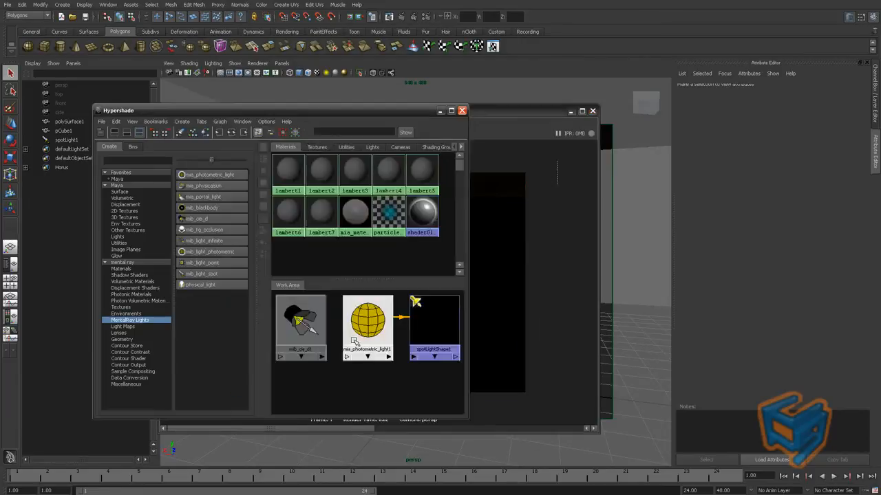
pyautogui.click(366, 323)
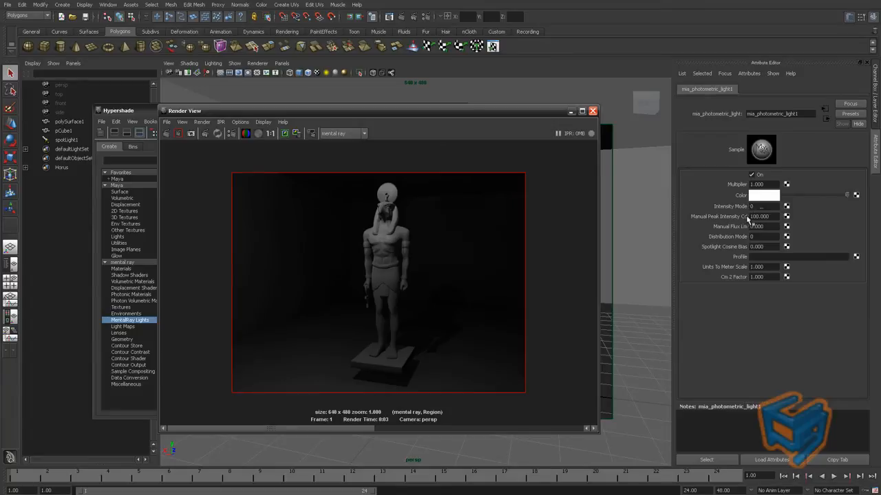
# Lower Manual Peak Intensity and Manual Flux, then region-render the dimmer statue.
pyautogui.click(762, 206)
pyautogui.write('1')
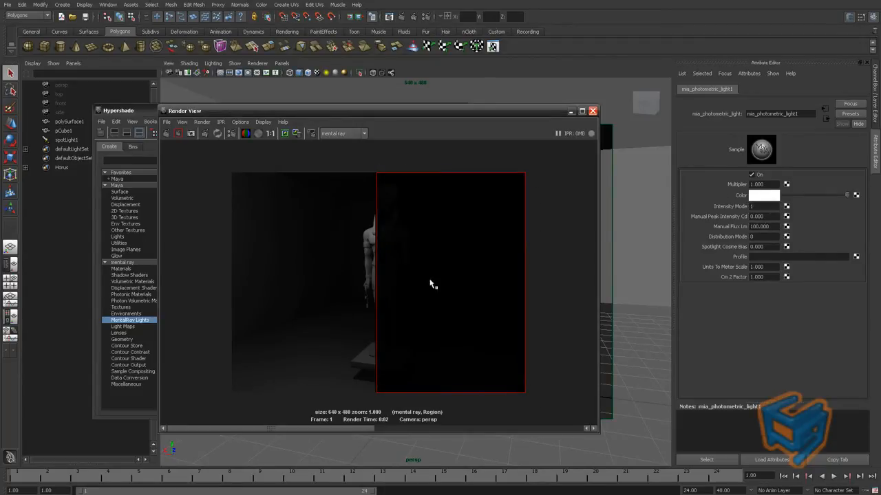
pyautogui.moveTo(393, 357)
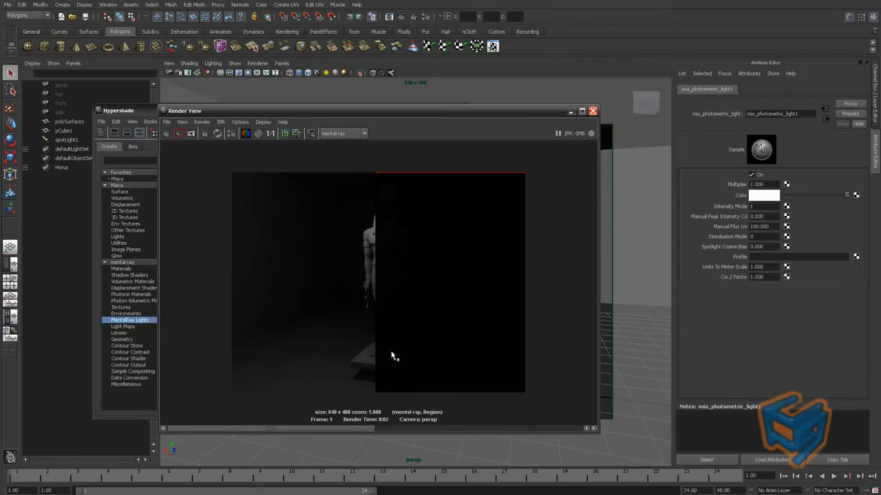
pyautogui.moveTo(764, 198)
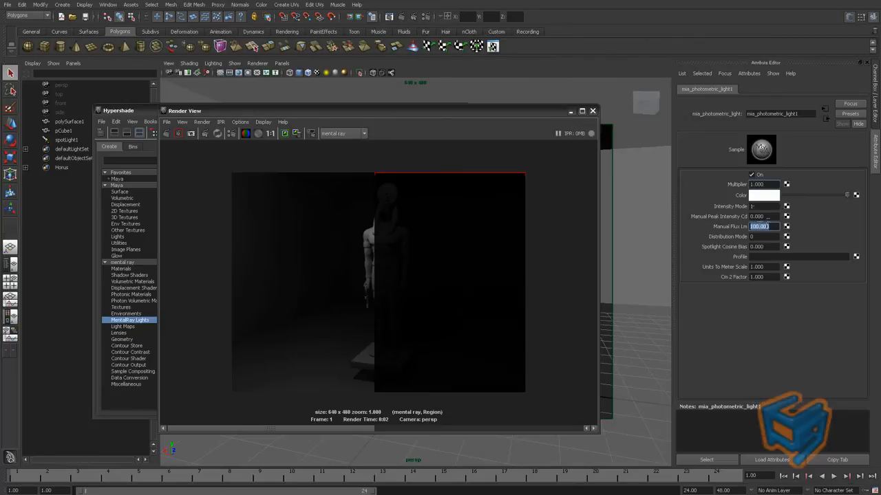
pyautogui.moveTo(382, 172); pyautogui.dragTo(488, 357)
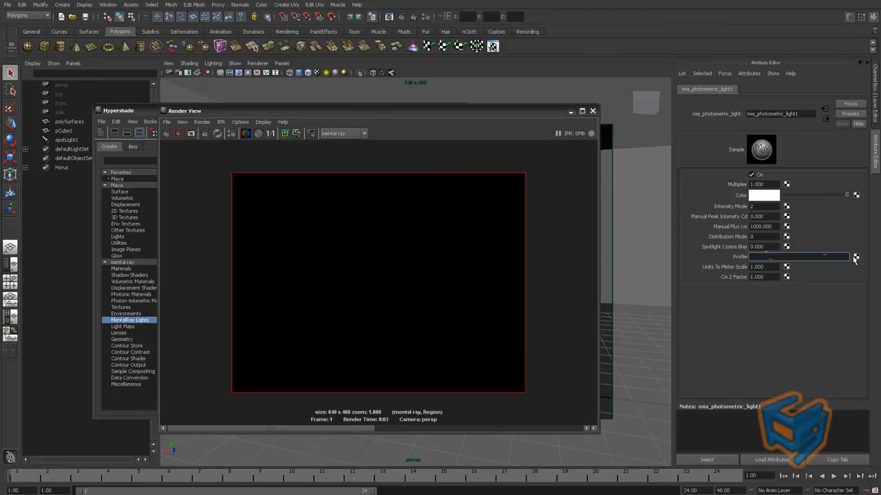
# Attach mentalrayLightProfile1 to the light's Profile and set its Format to IES.
pyautogui.click(856, 258)
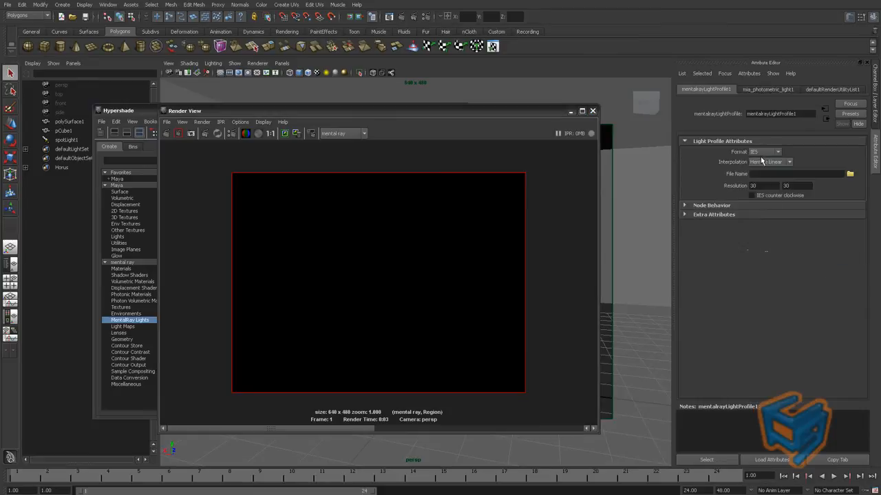
pyautogui.click(778, 151)
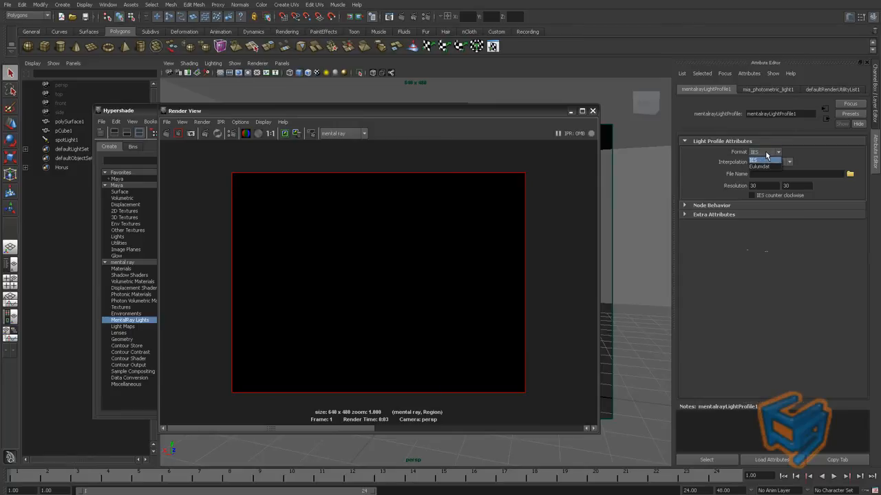
pyautogui.click(765, 162)
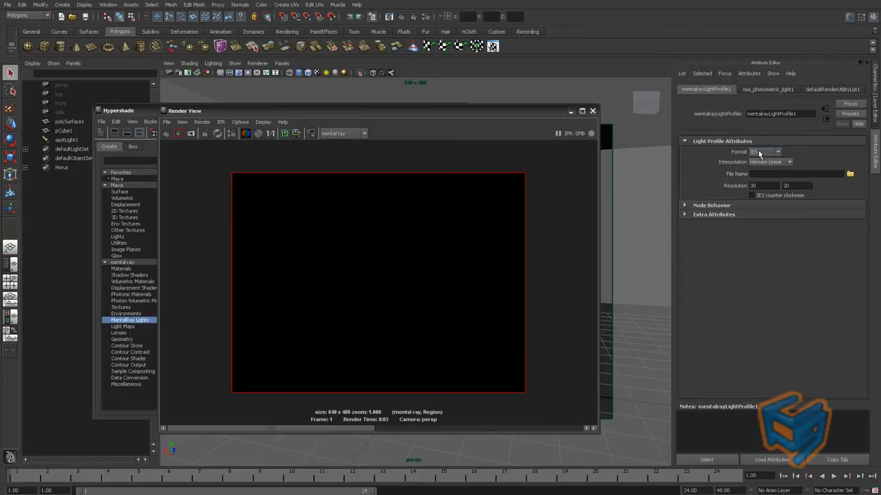
pyautogui.moveTo(795, 152)
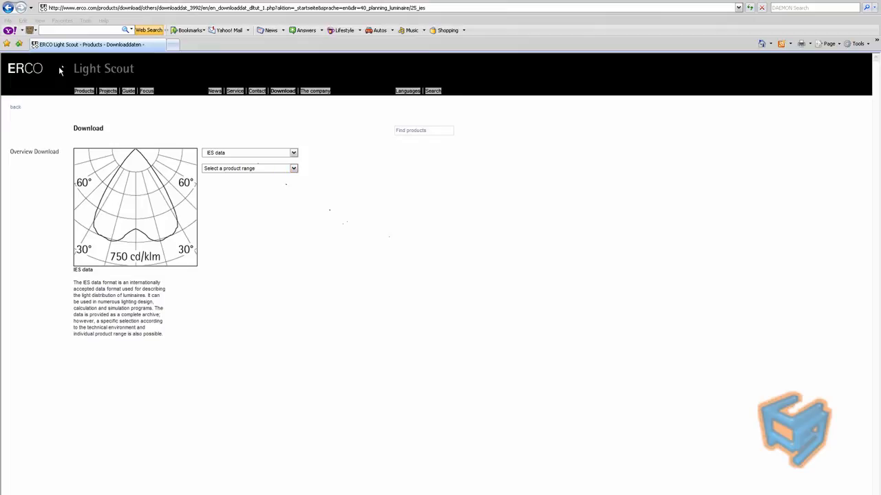
# On ERCO Light Scout, list Outdoor luminaires IES data and pick a luminaire file.
pyautogui.click(291, 167)
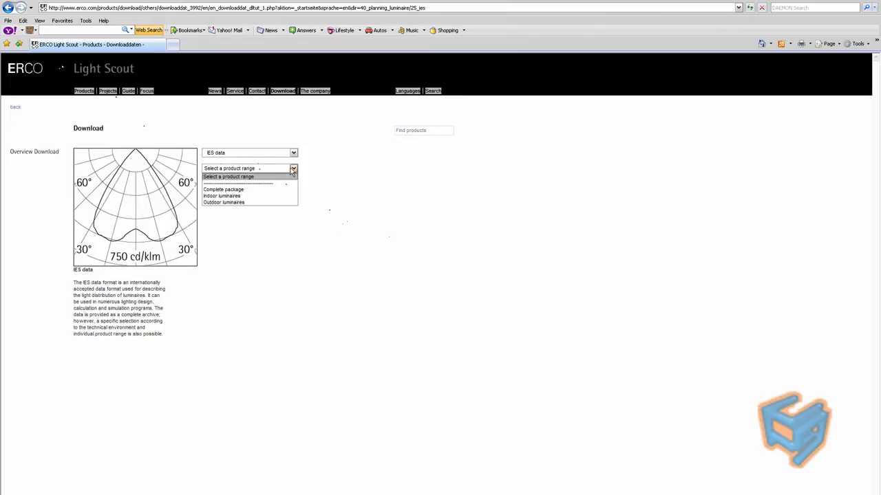
pyautogui.click(222, 202)
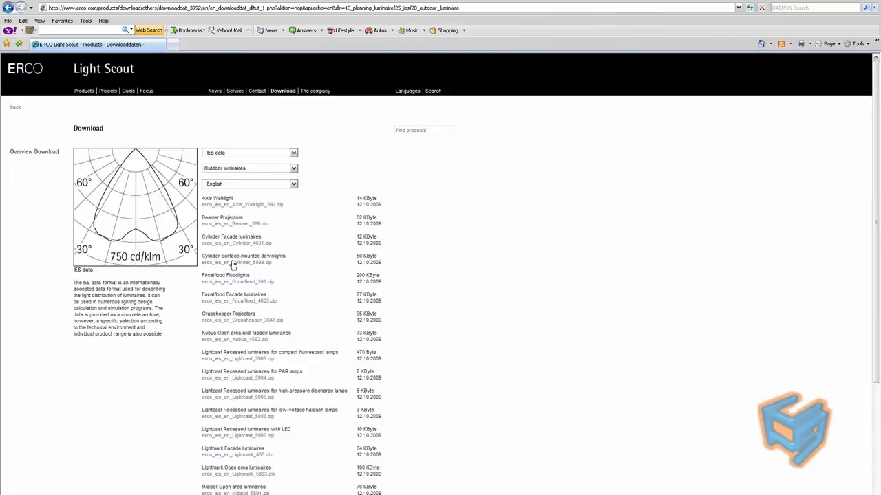
pyautogui.click(292, 184)
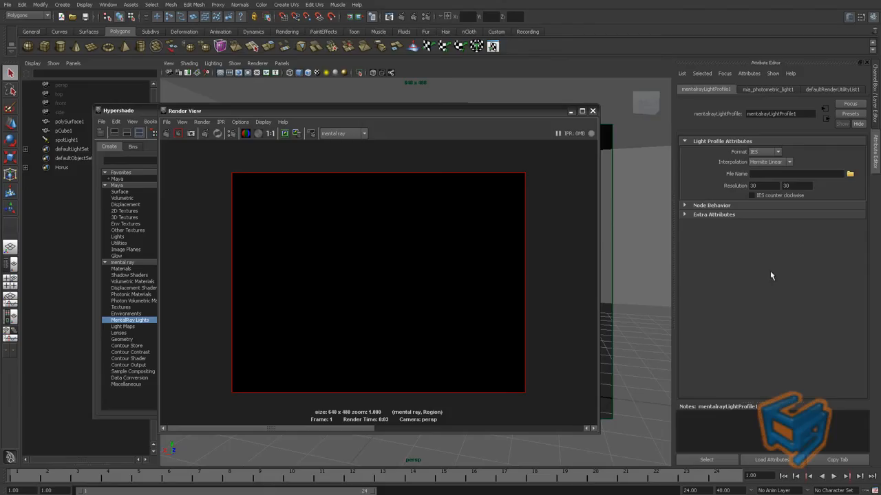
# Load the ERCO IES file into the light profile and render the statue.
pyautogui.click(850, 173)
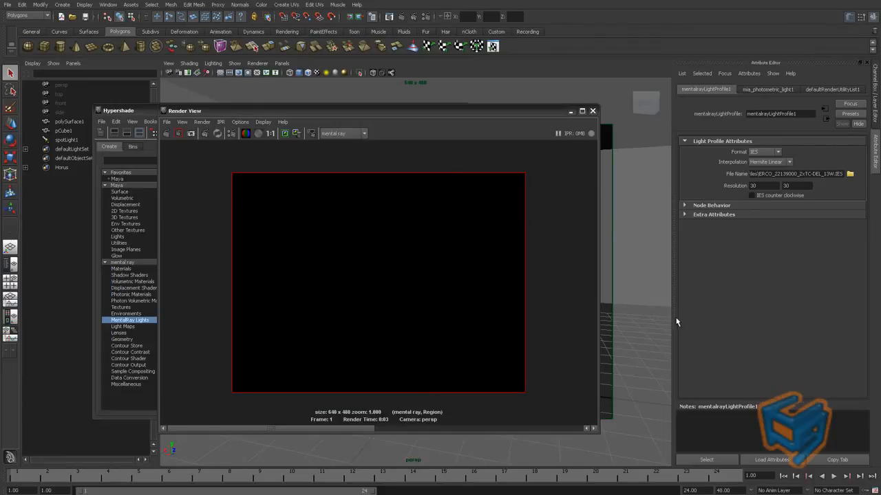
pyautogui.click(768, 88)
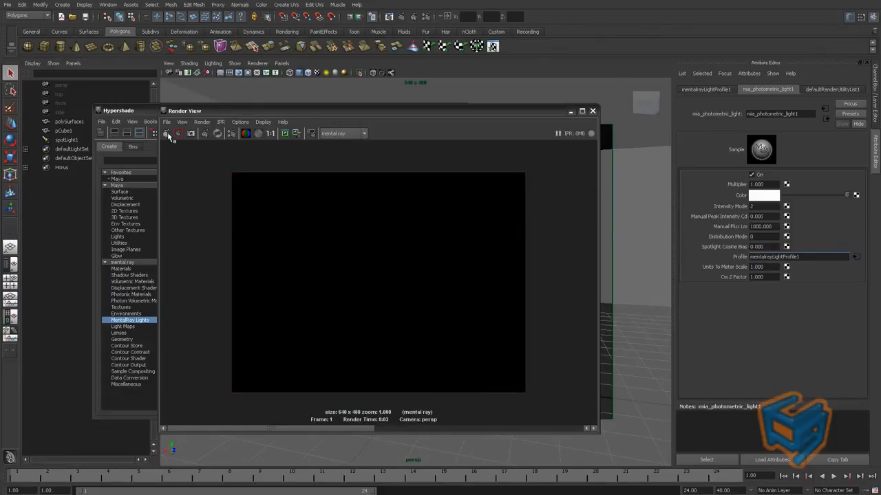
pyautogui.click(167, 133)
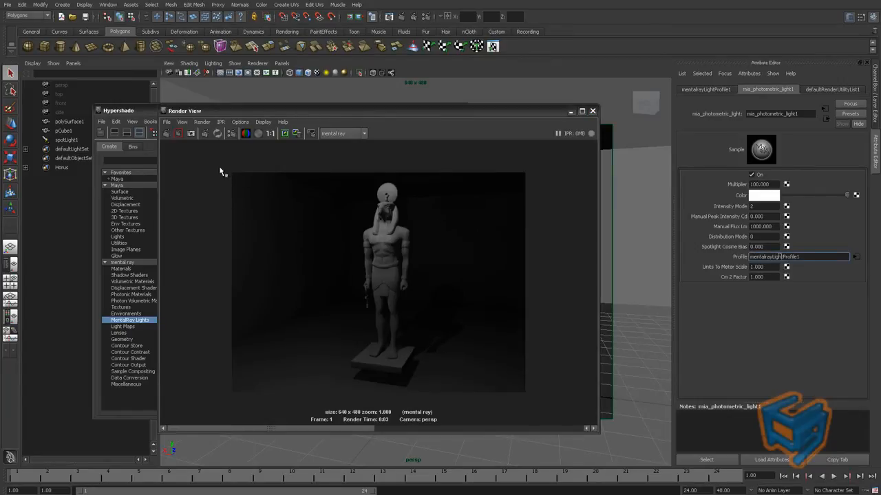
pyautogui.moveTo(383, 217)
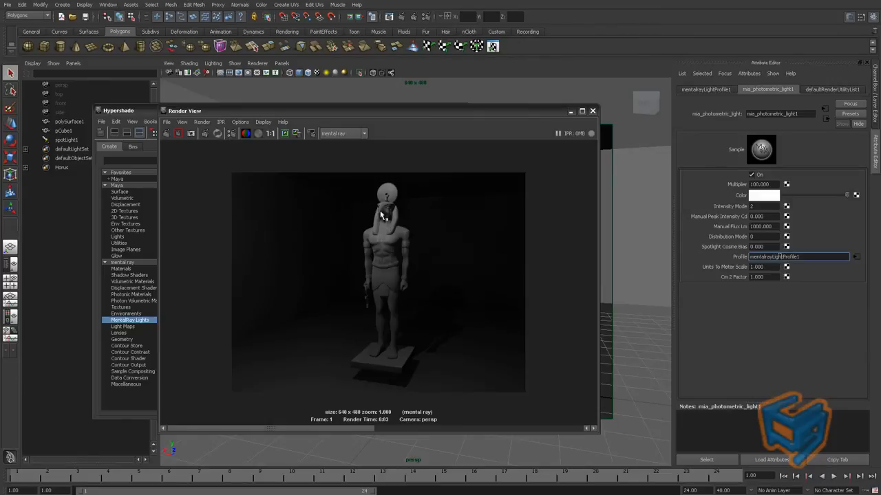
pyautogui.moveTo(382, 228)
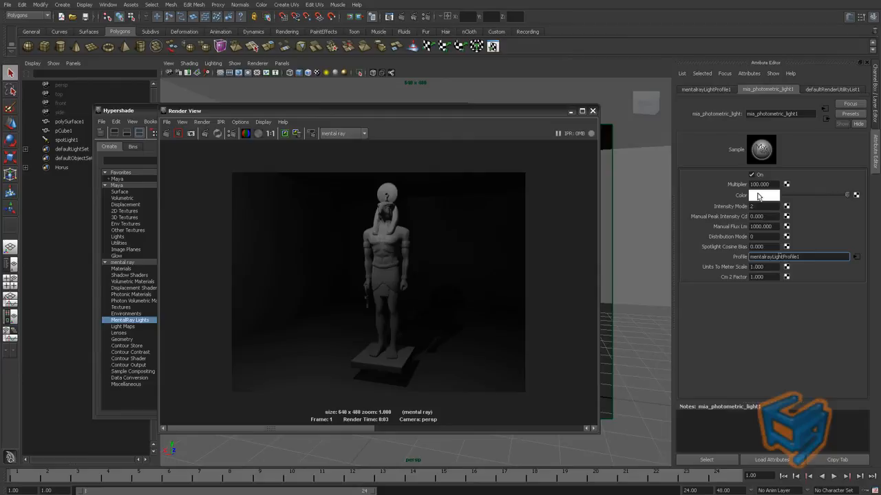
# Select mia_photometric_light1's Multiplier value to replace it.
pyautogui.tripleClick(760, 185)
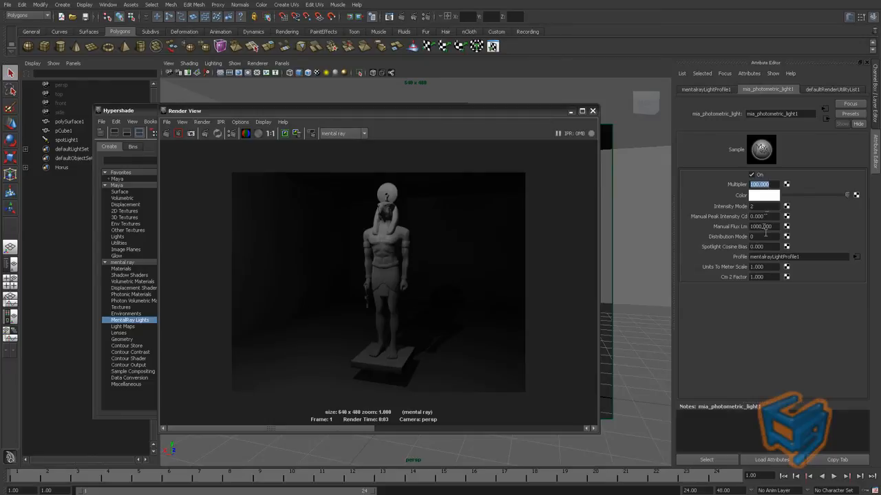
# Select the Distribution Mode field and re-render the brighter statue.
pyautogui.click(759, 236)
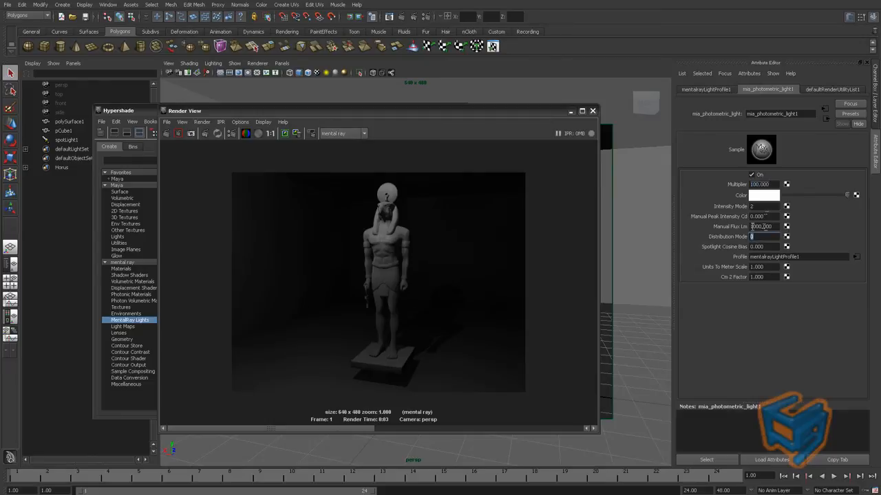
pyautogui.moveTo(406, 240)
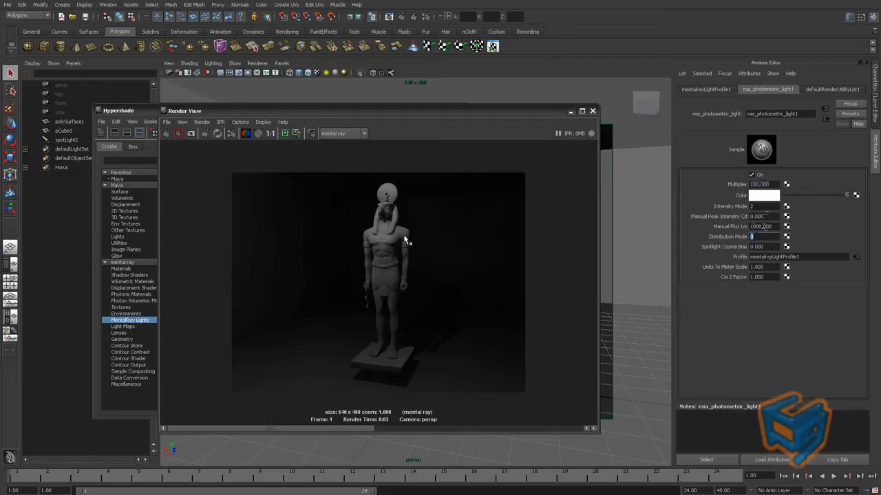
pyautogui.moveTo(697, 310)
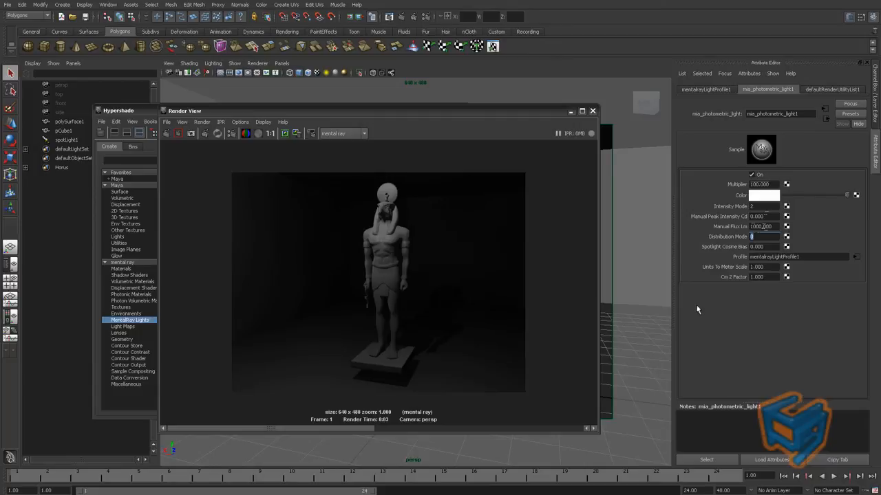
pyautogui.click(66, 140)
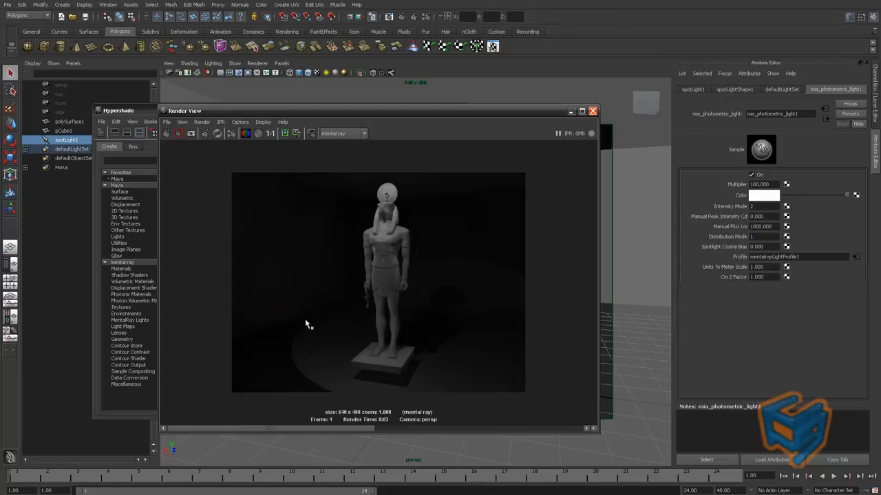
pyautogui.moveTo(315, 363)
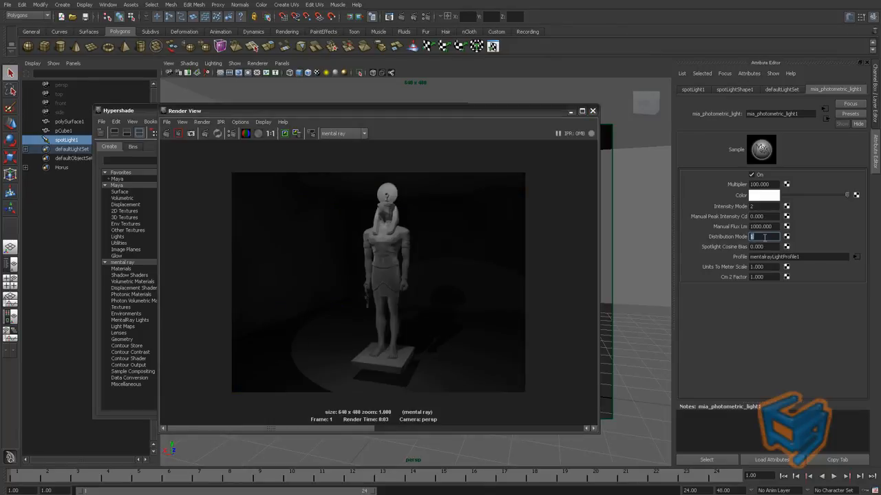
# Set Distribution Mode to 2 and Multiplier to 0.500, then re-render.
pyautogui.write('2')
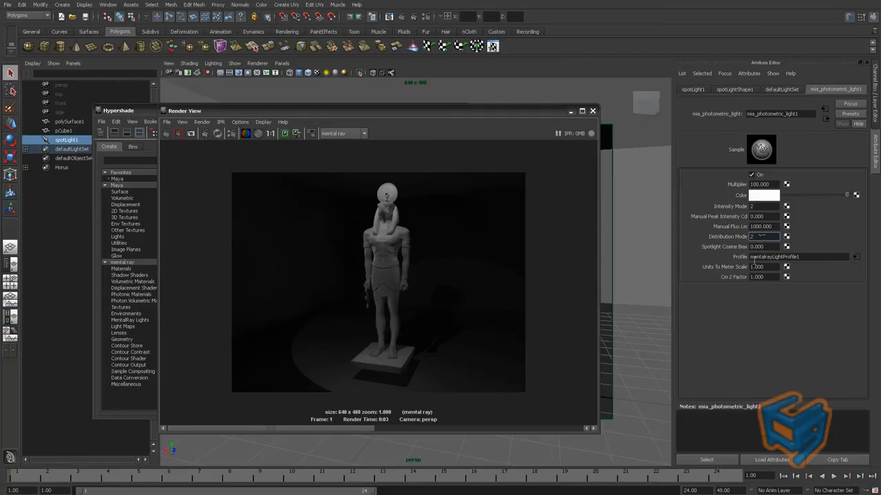
pyautogui.moveTo(316, 219)
pyautogui.write('1.00')
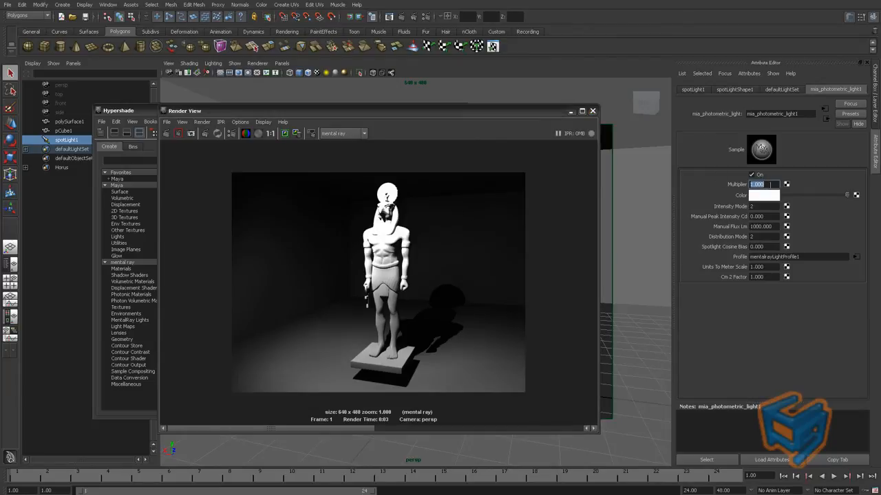
pyautogui.write('0.500')
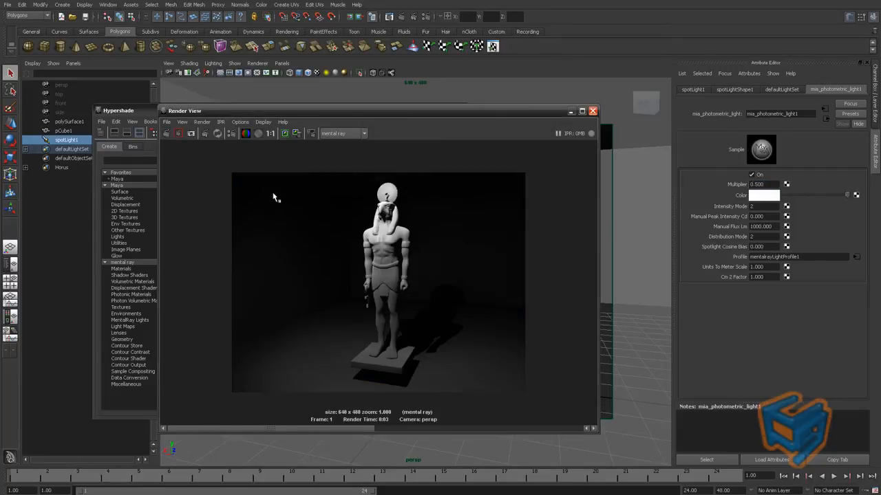
pyautogui.moveTo(717, 289)
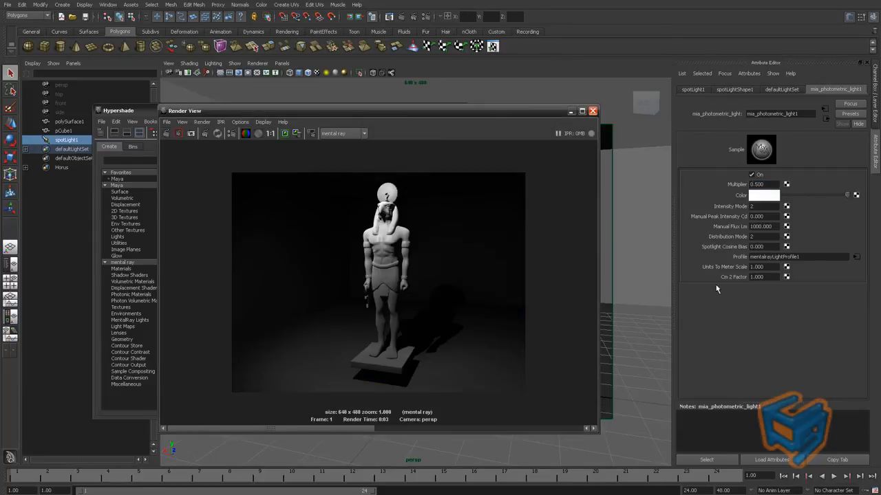
# Edit the Units To Meter Scale and re-render a region framing the statue.
pyautogui.tripleClick(762, 267)
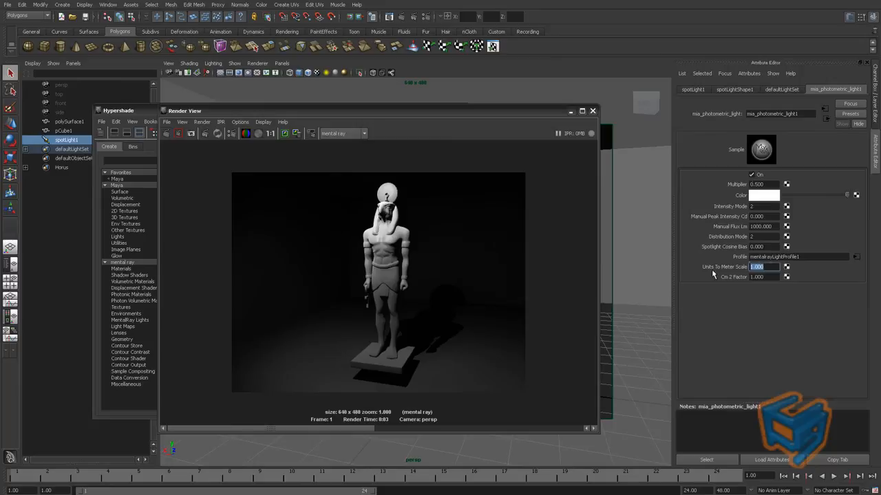
pyautogui.moveTo(636, 264)
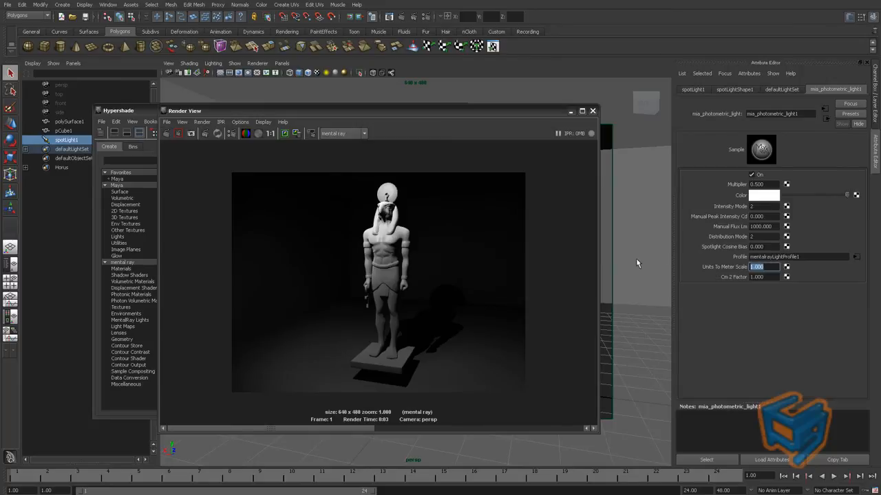
pyautogui.moveTo(561, 256)
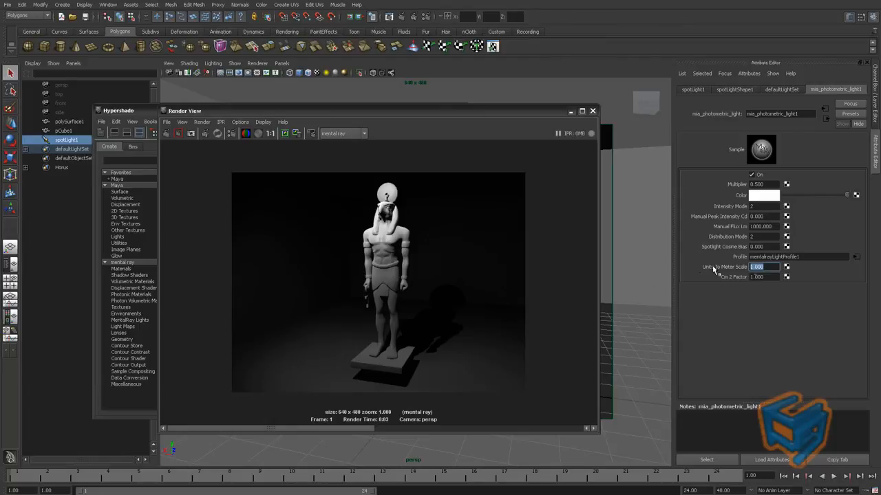
pyautogui.moveTo(635, 371)
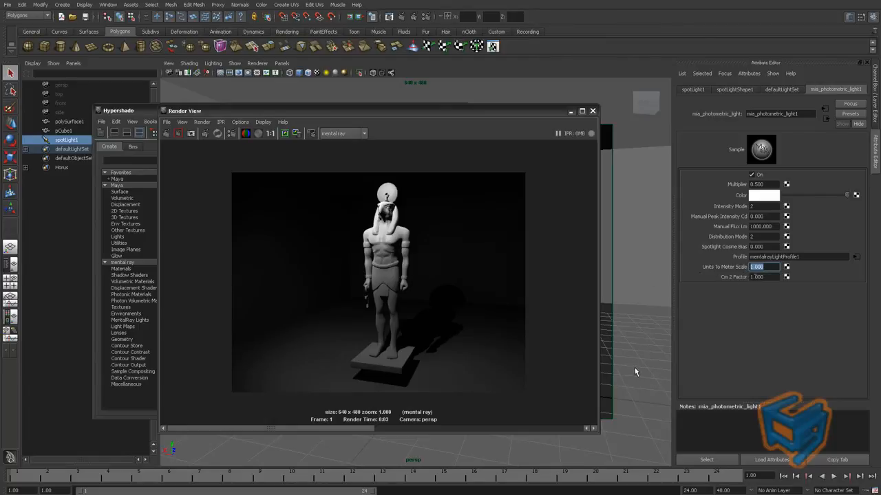
pyautogui.moveTo(652, 377)
pyautogui.write('0.500')
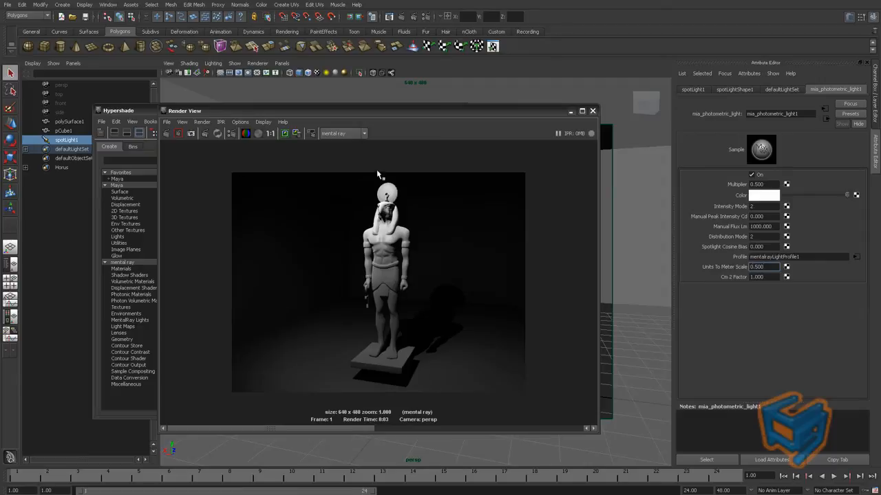
pyautogui.moveTo(382, 171); pyautogui.dragTo(523, 318)
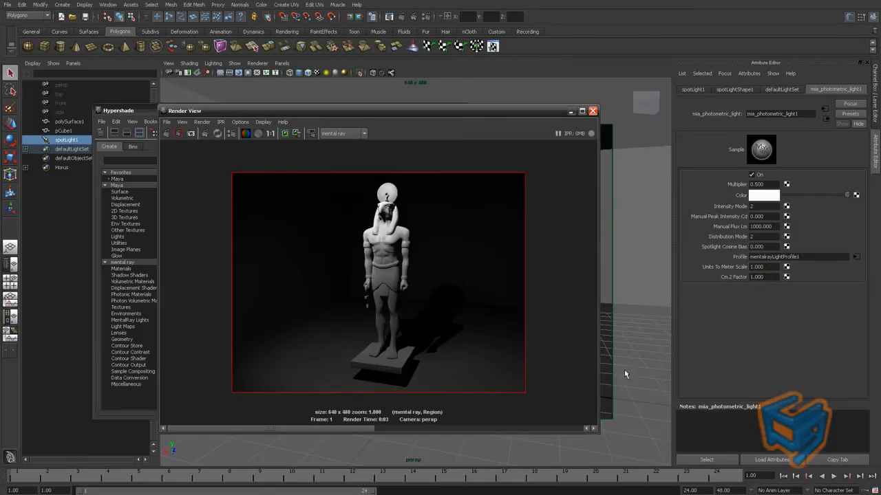
pyautogui.moveTo(584, 387)
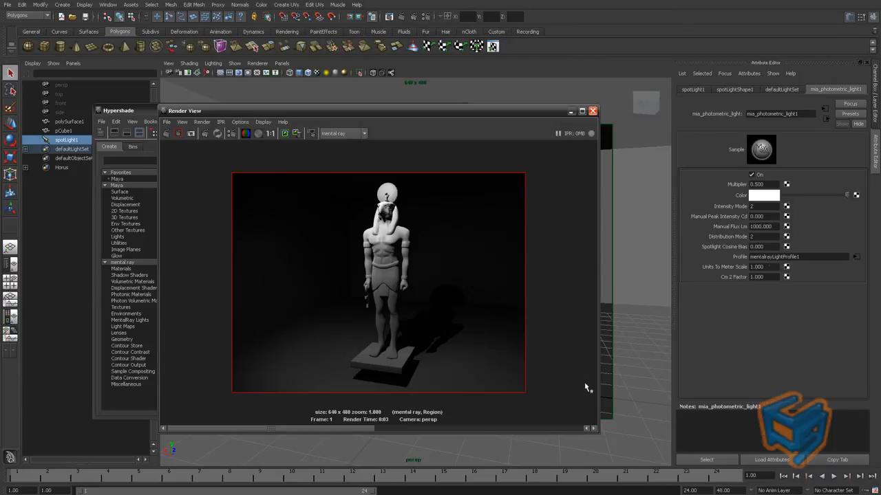
pyautogui.moveTo(732, 289)
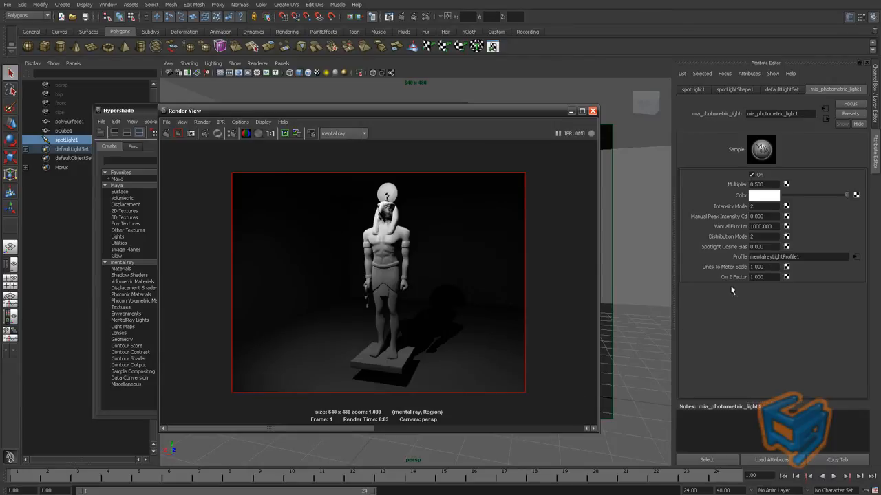
# Select the photometric light's Cm 2 Factor value for replacement.
pyautogui.tripleClick(760, 276)
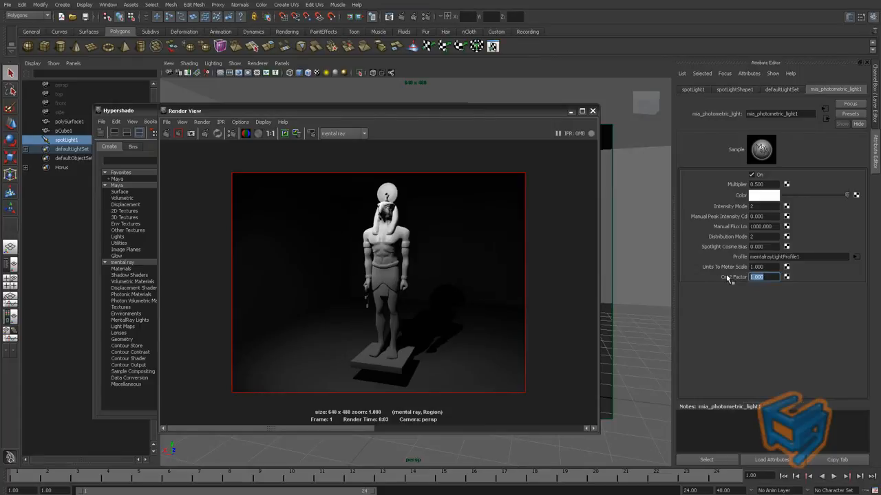
pyautogui.moveTo(566, 303)
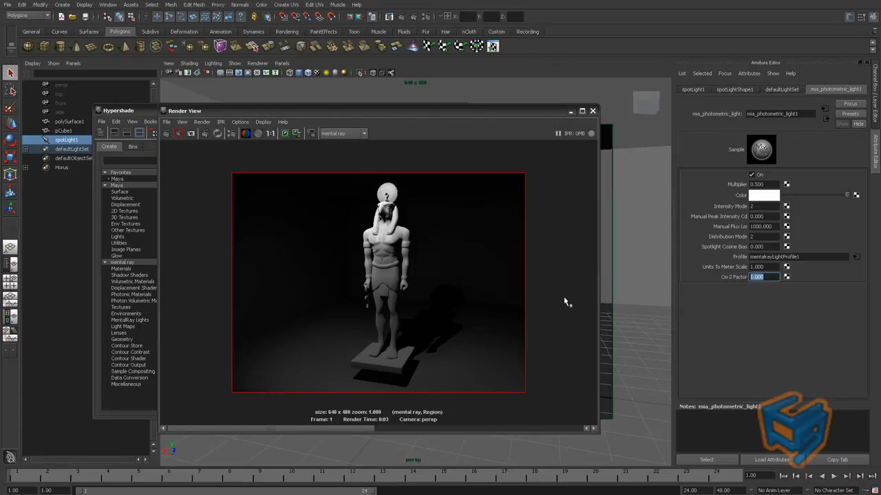